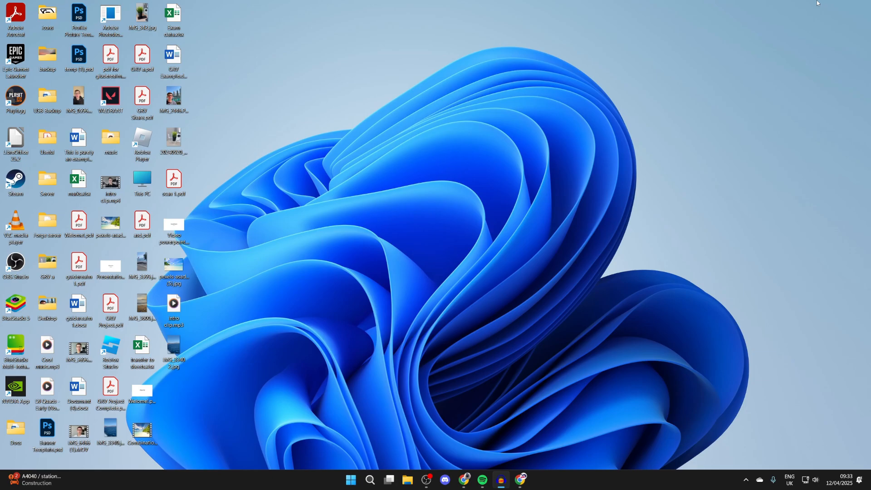
- Search 'nvidia app' in Chrome, reach the NVIDIA App page and start the installer download
{"action": "left_click", "coordinate": [518, 484]}
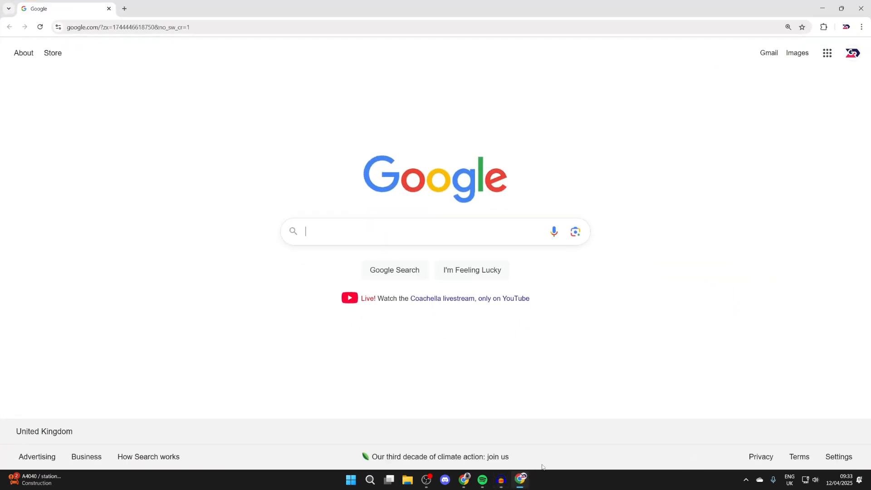
{"action": "mouse_move", "coordinate": [168, 295]}
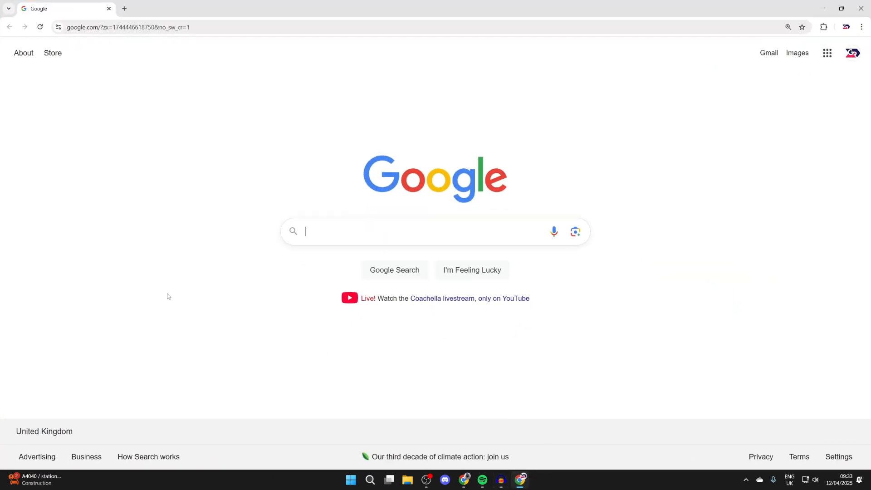
{"action": "type", "text": "nvidia app"}
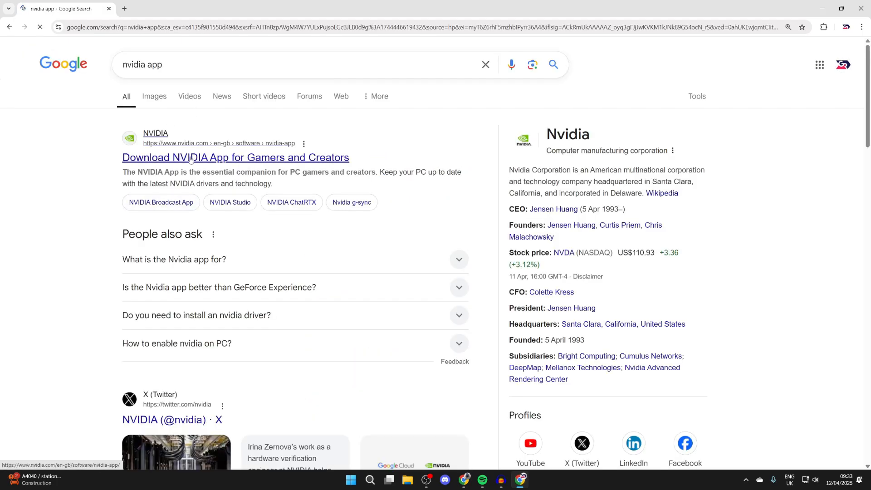
{"action": "left_click", "coordinate": [234, 157]}
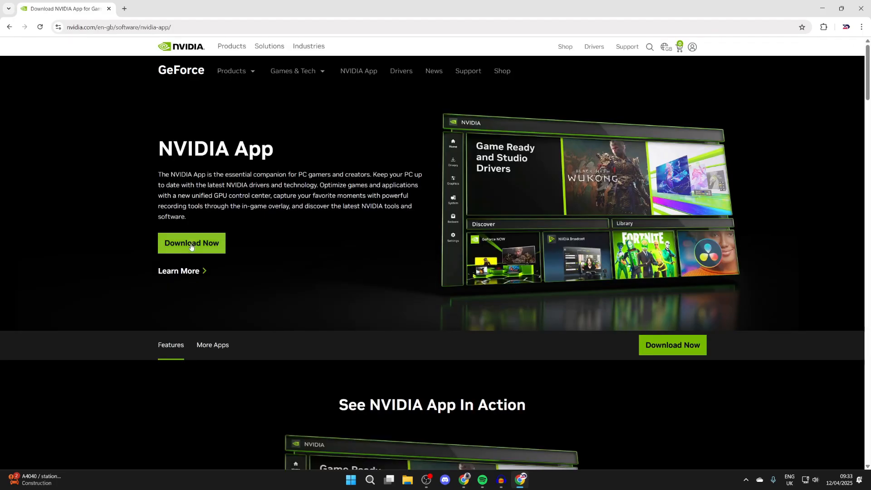
{"action": "left_click", "coordinate": [192, 247]}
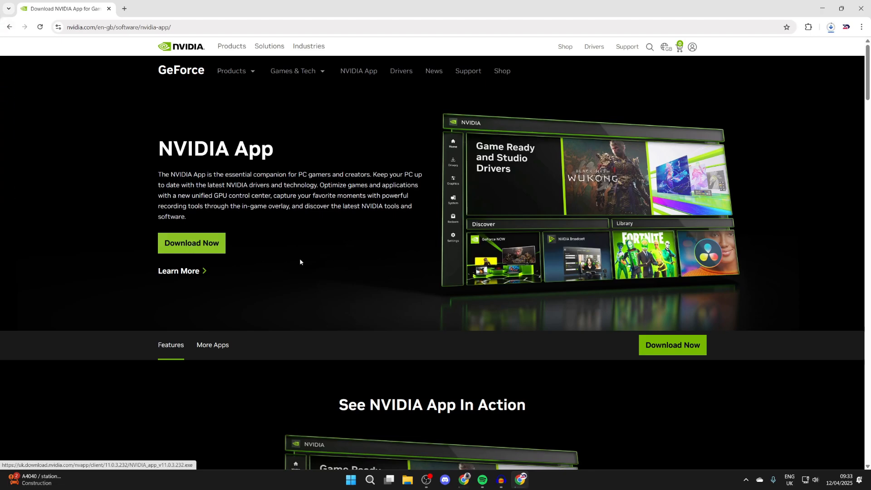
{"action": "left_click", "coordinate": [830, 26]}
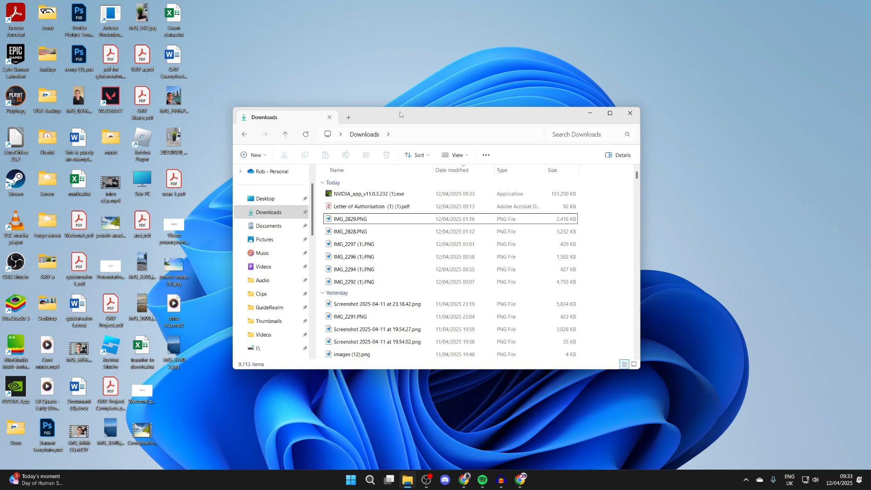
{"action": "mouse_move", "coordinate": [361, 201]}
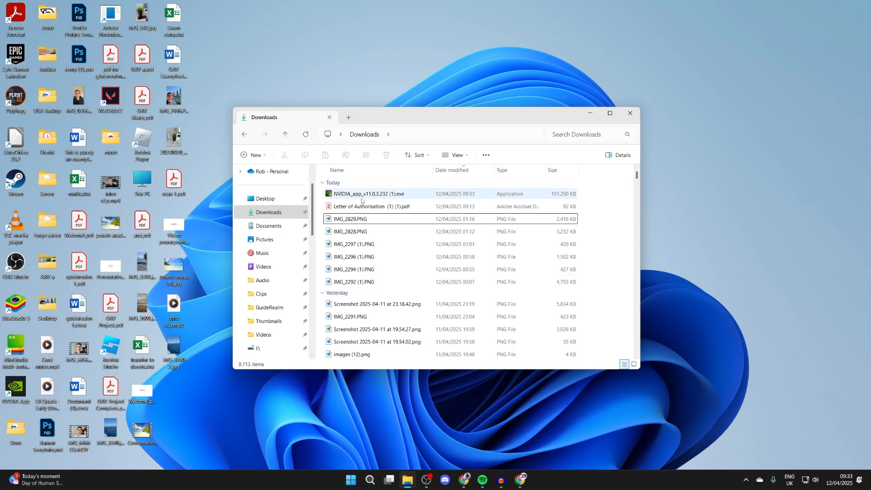
- Run the NVIDIA_app installer from Downloads, agree to the terms and dismiss Release Highlights
{"action": "left_click", "coordinate": [368, 194]}
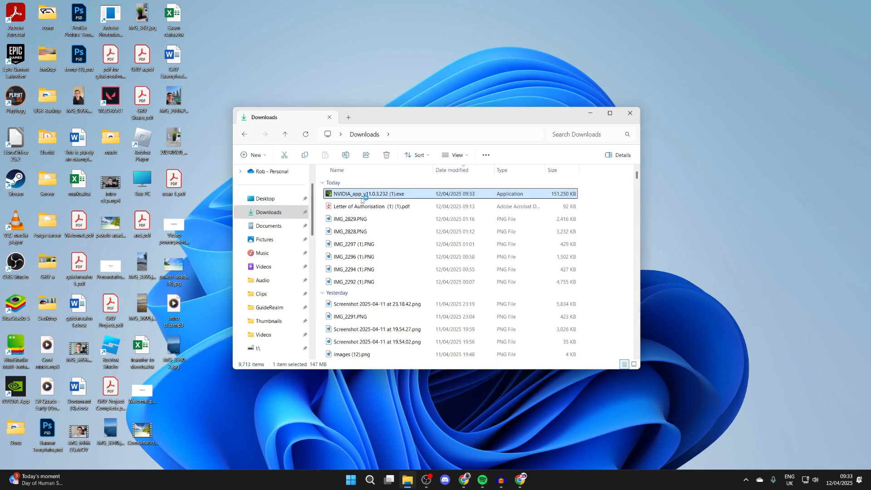
{"action": "double_click", "coordinate": [364, 193]}
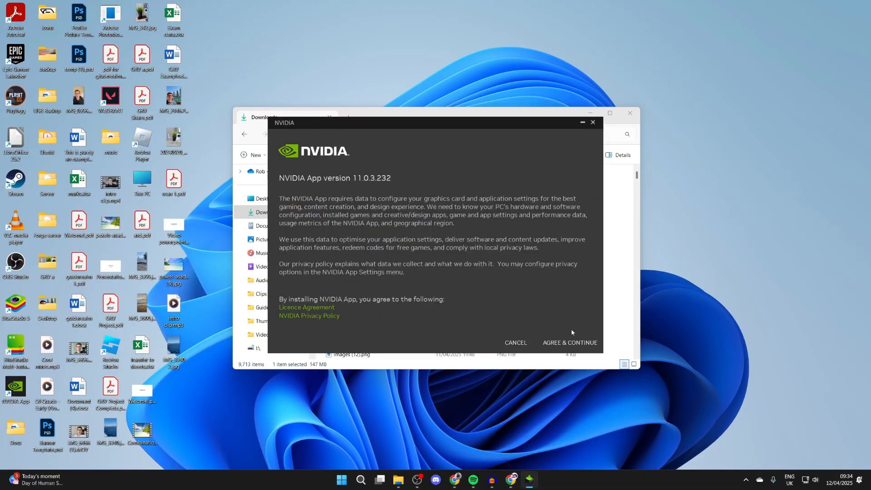
{"action": "left_click", "coordinate": [569, 342]}
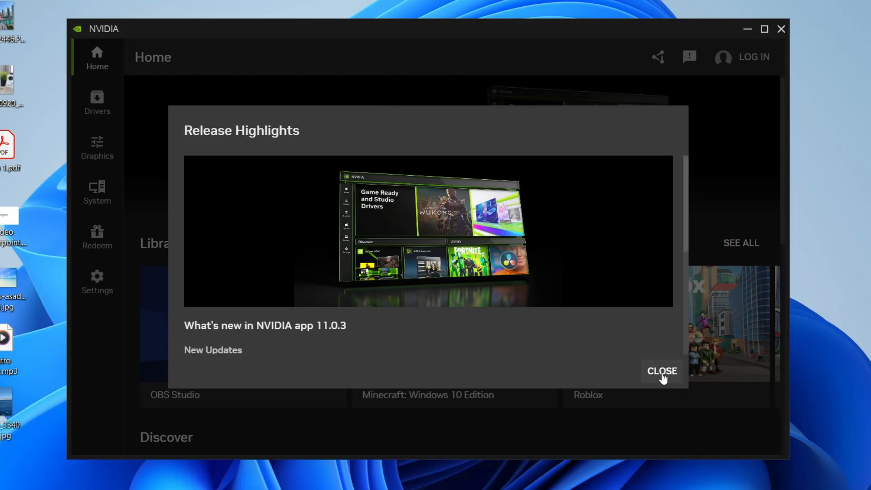
{"action": "left_click", "coordinate": [661, 371]}
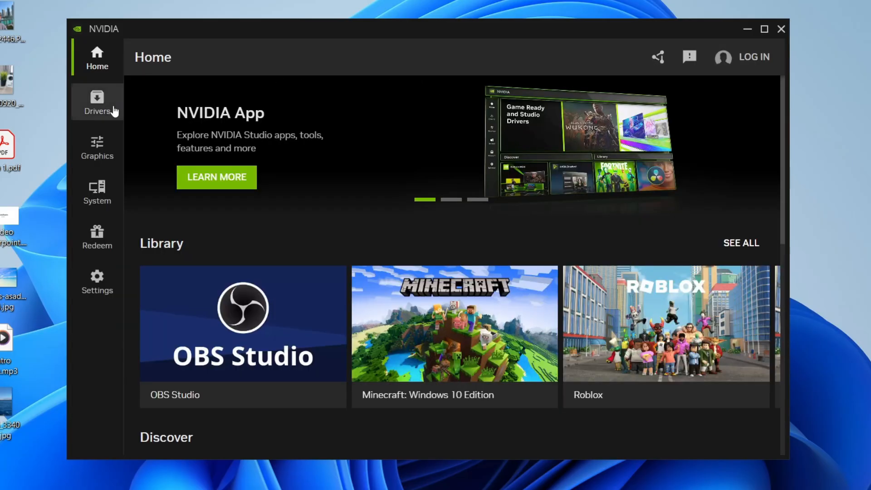
{"action": "left_click", "coordinate": [97, 102]}
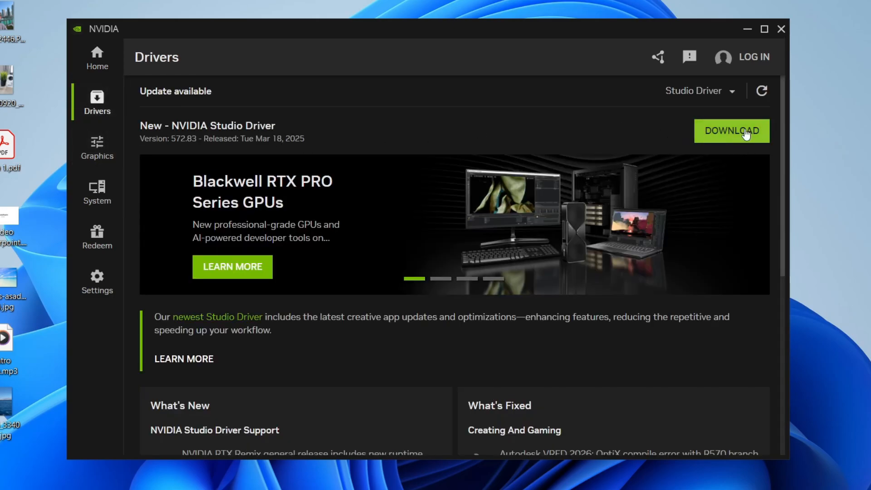
- Start downloading NVIDIA Studio Driver 572.83 from the Drivers page
{"action": "left_click", "coordinate": [732, 130]}
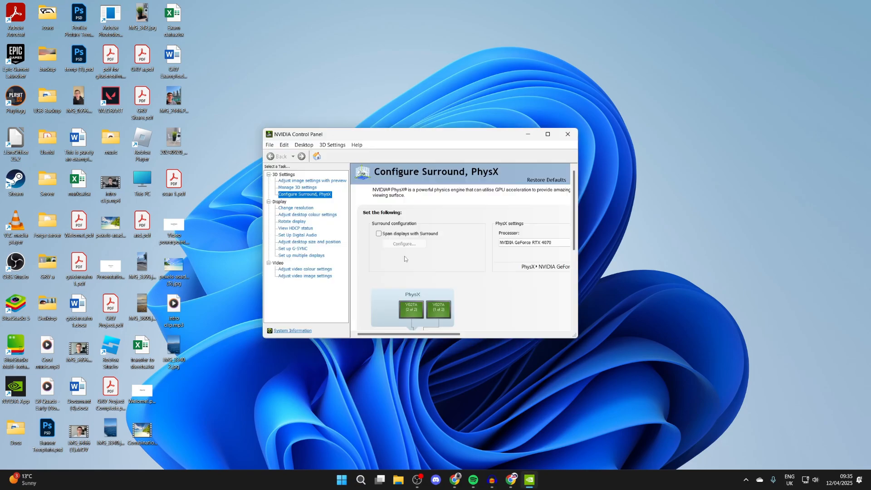
{"action": "mouse_move", "coordinate": [296, 187]}
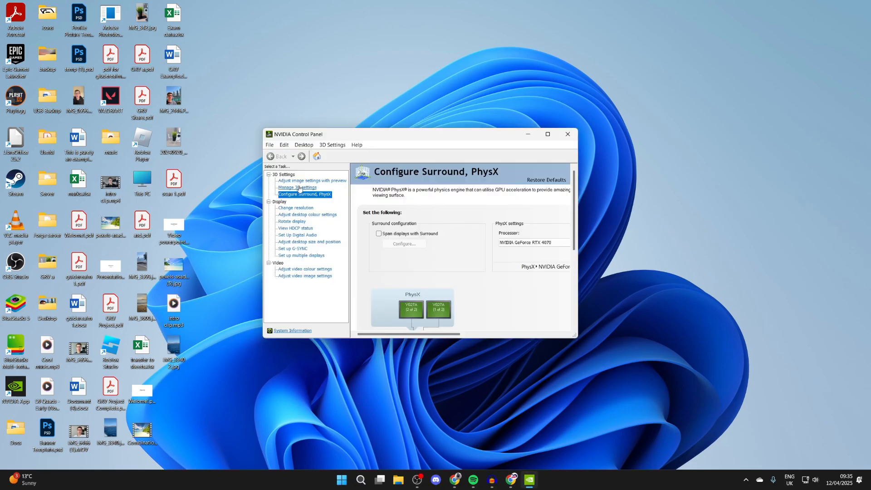